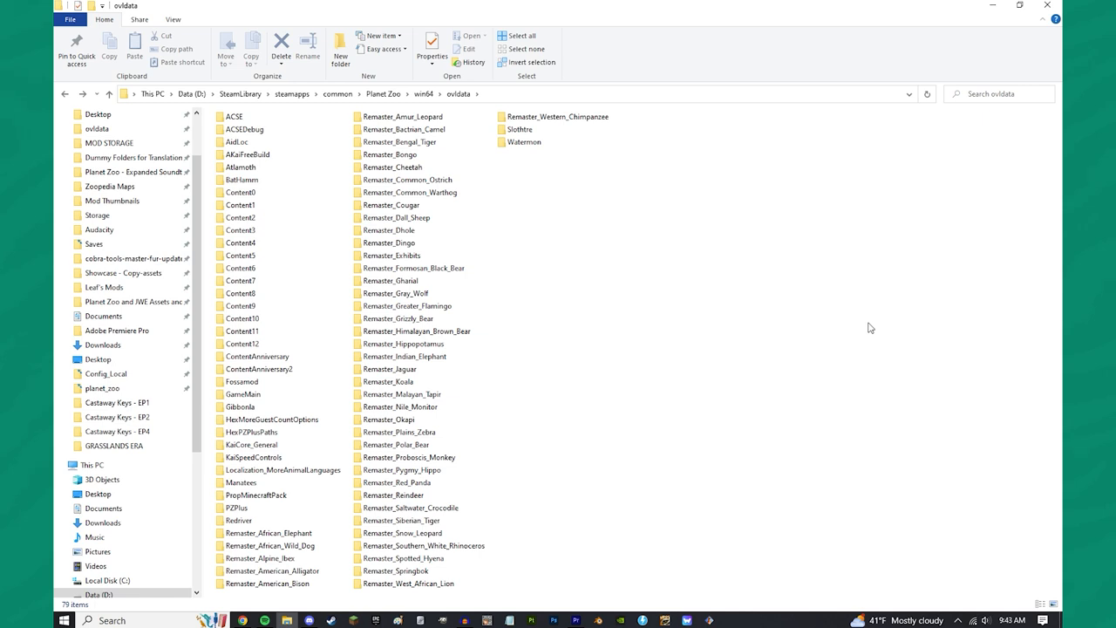
- Point out base game folders in ovldata, including Remaster_Western_Chimpanzee, among the mod folders
{"action": "left_click", "coordinate": [524, 141]}
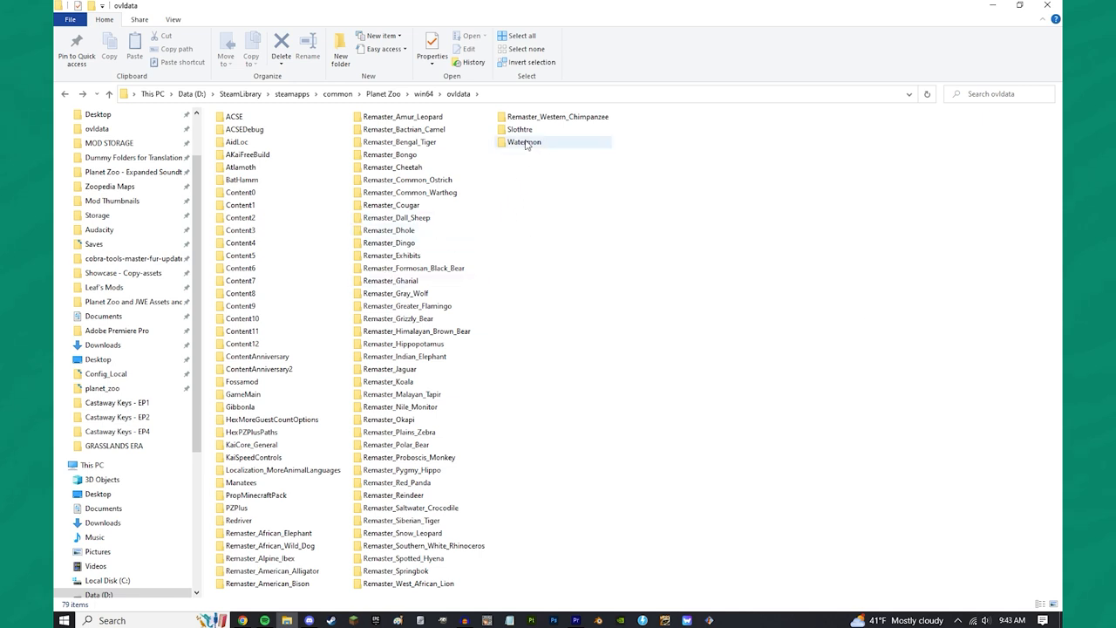
{"action": "left_click", "coordinate": [520, 129]}
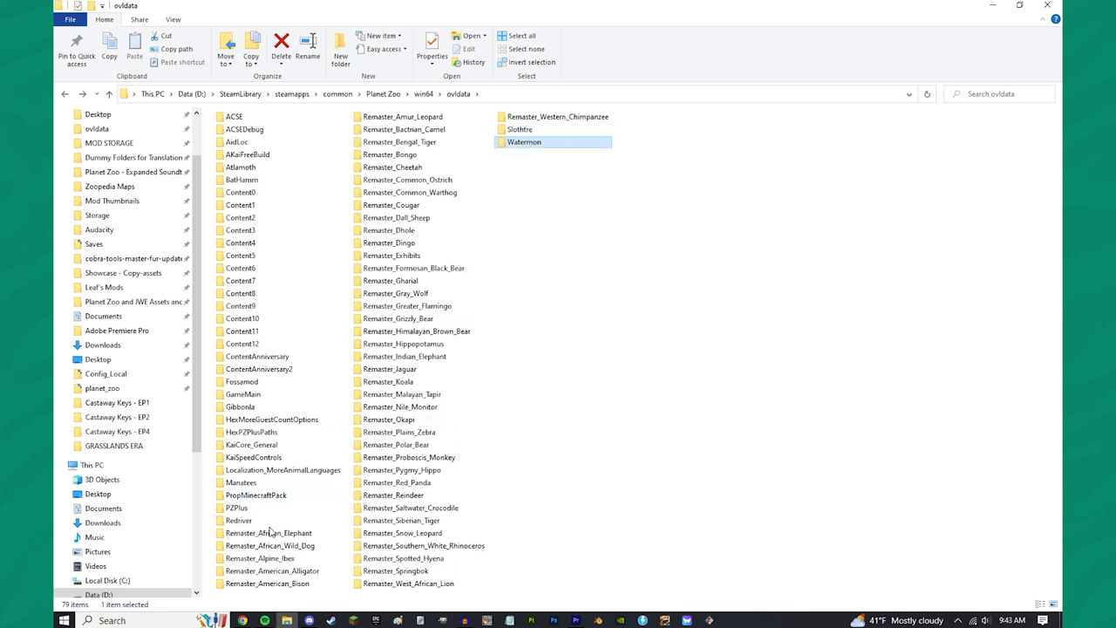
{"action": "left_click", "coordinate": [240, 407]}
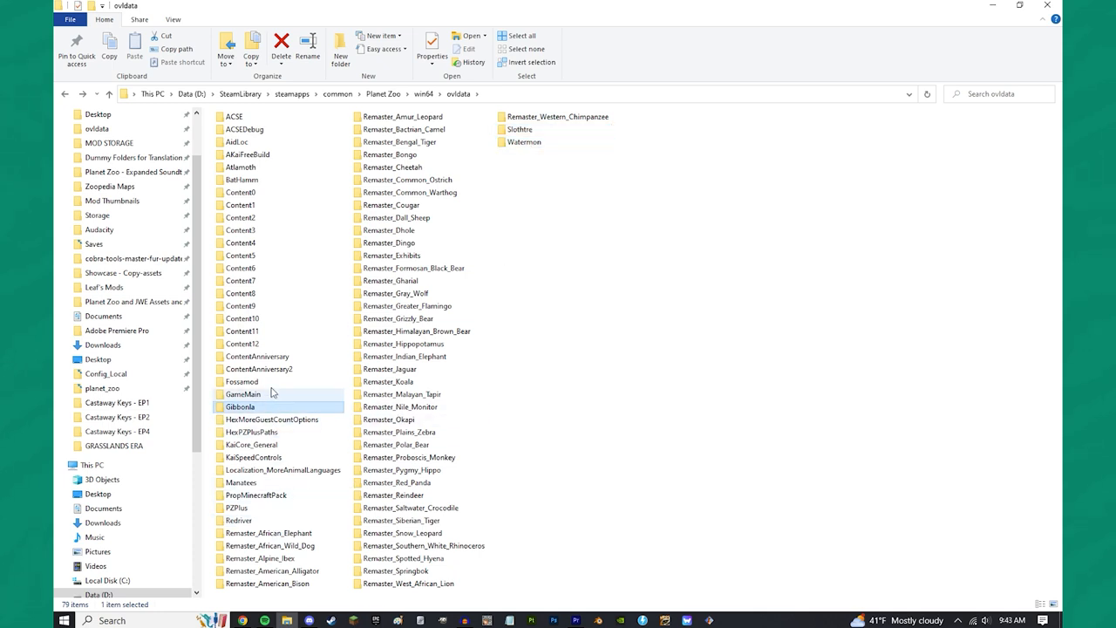
{"action": "left_click", "coordinate": [241, 380]}
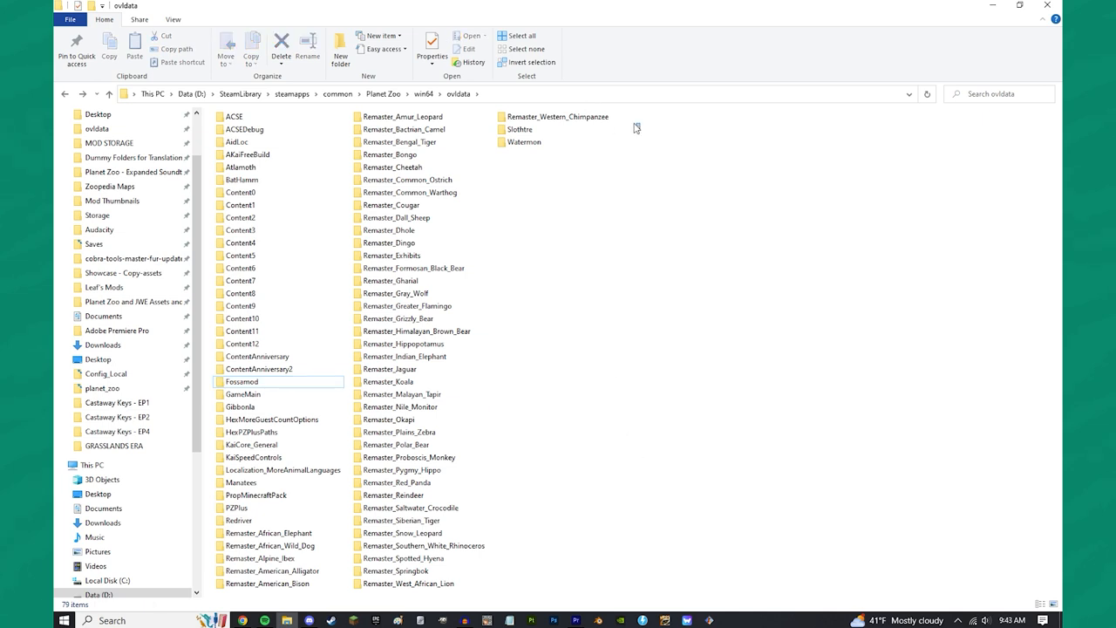
{"action": "left_click", "coordinate": [558, 115]}
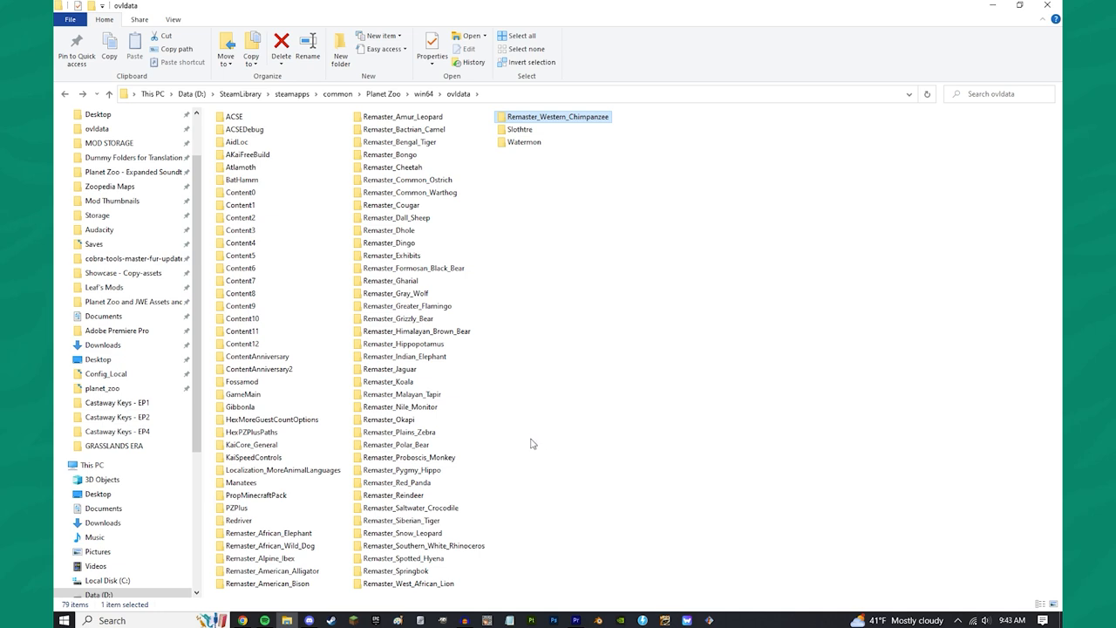
{"action": "left_click", "coordinate": [252, 433]}
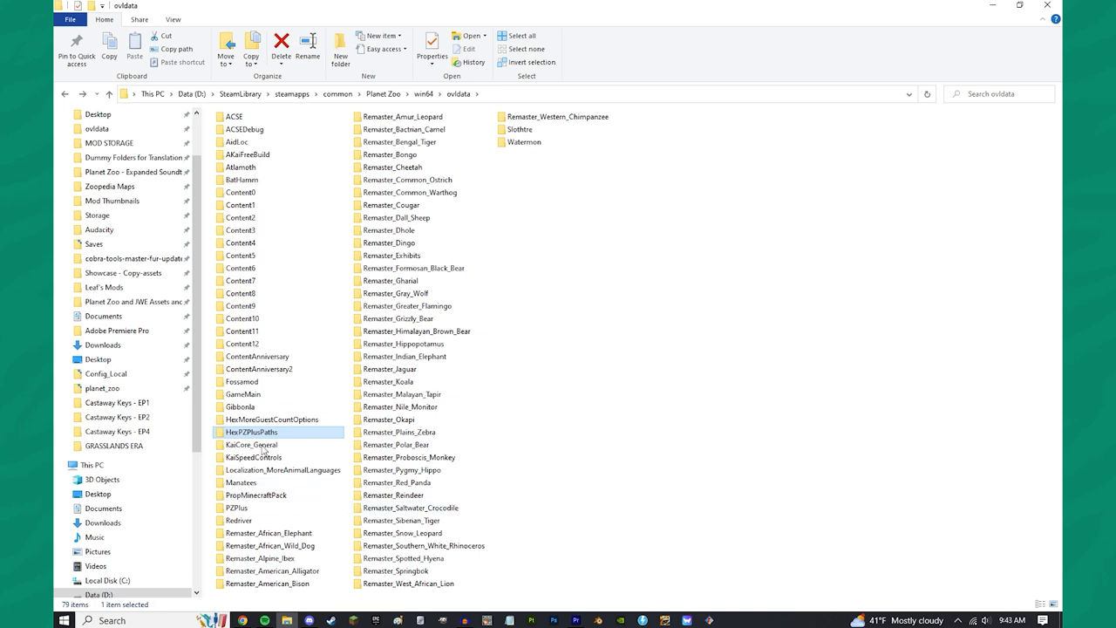
{"action": "mouse_move", "coordinate": [331, 231]}
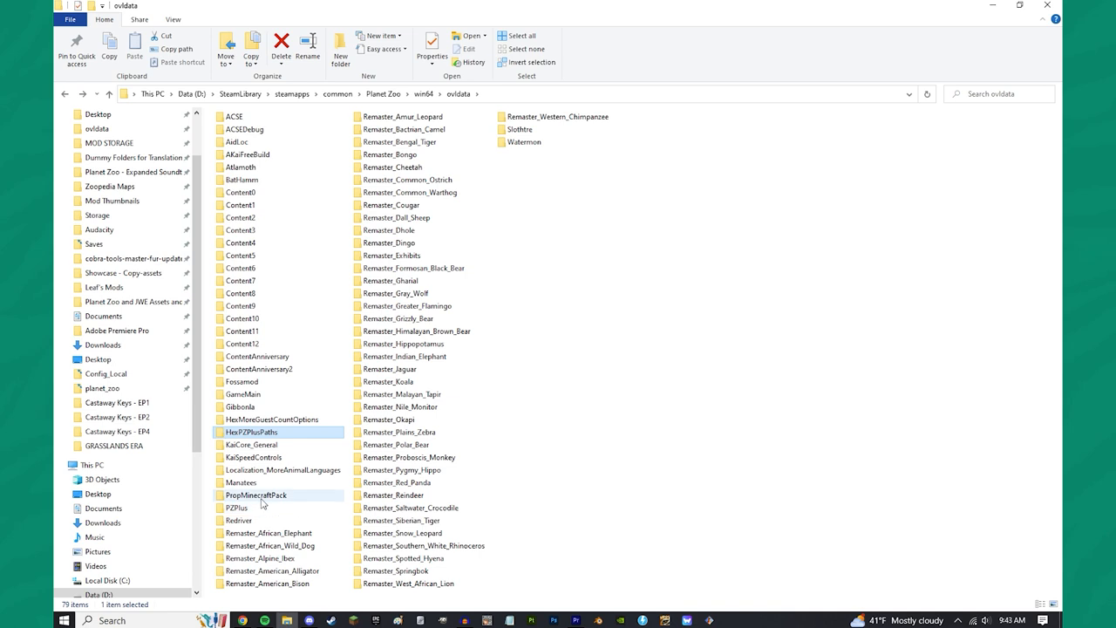
- Point out the ACSE and Remaster_Formosan_Black_Bear folders, then bring up the Steam library
{"action": "left_click", "coordinate": [257, 495]}
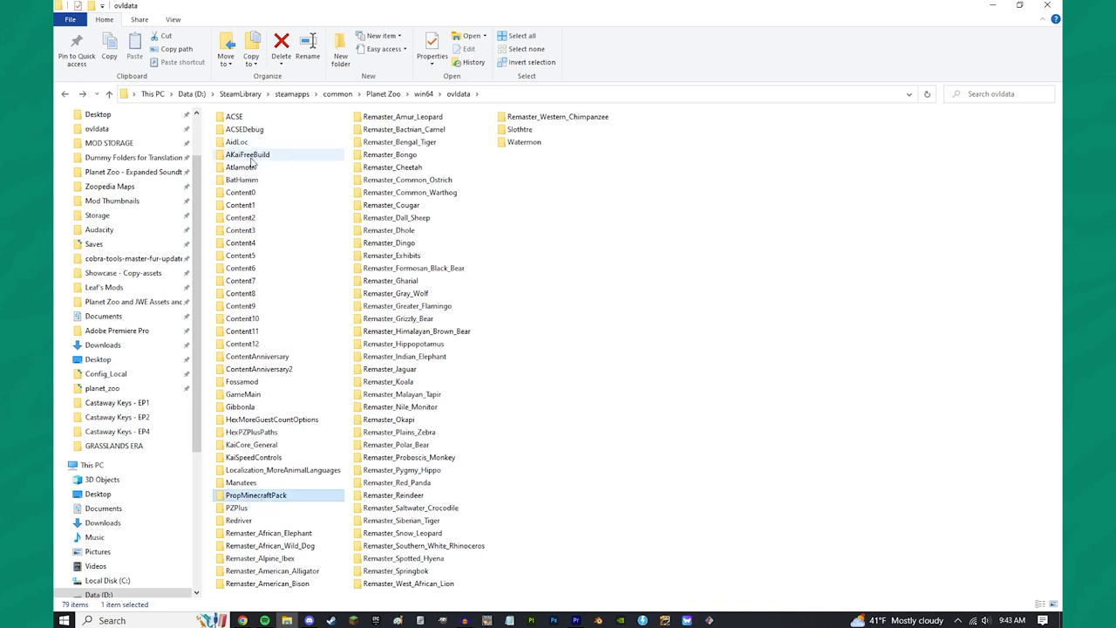
{"action": "left_click", "coordinate": [236, 115]}
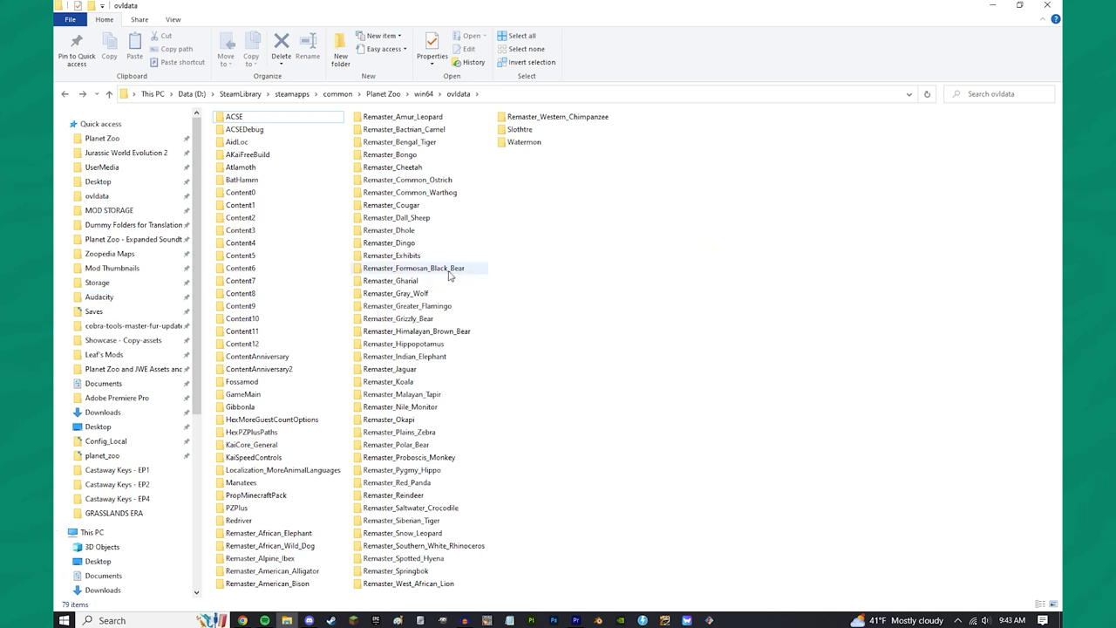
{"action": "left_click", "coordinate": [415, 269]}
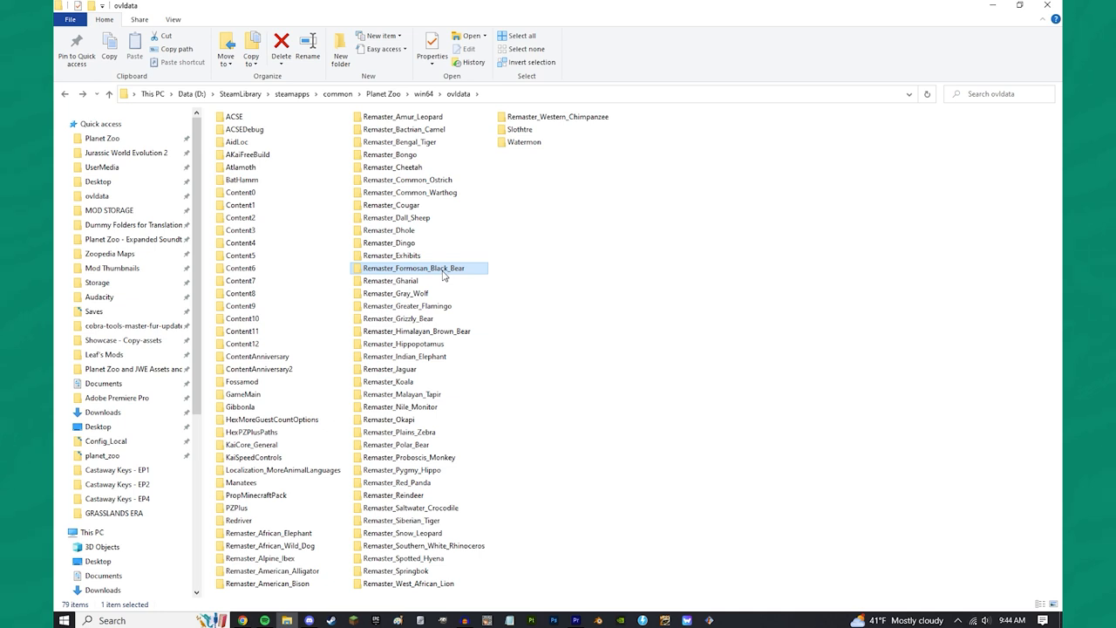
{"action": "mouse_move", "coordinate": [672, 133]}
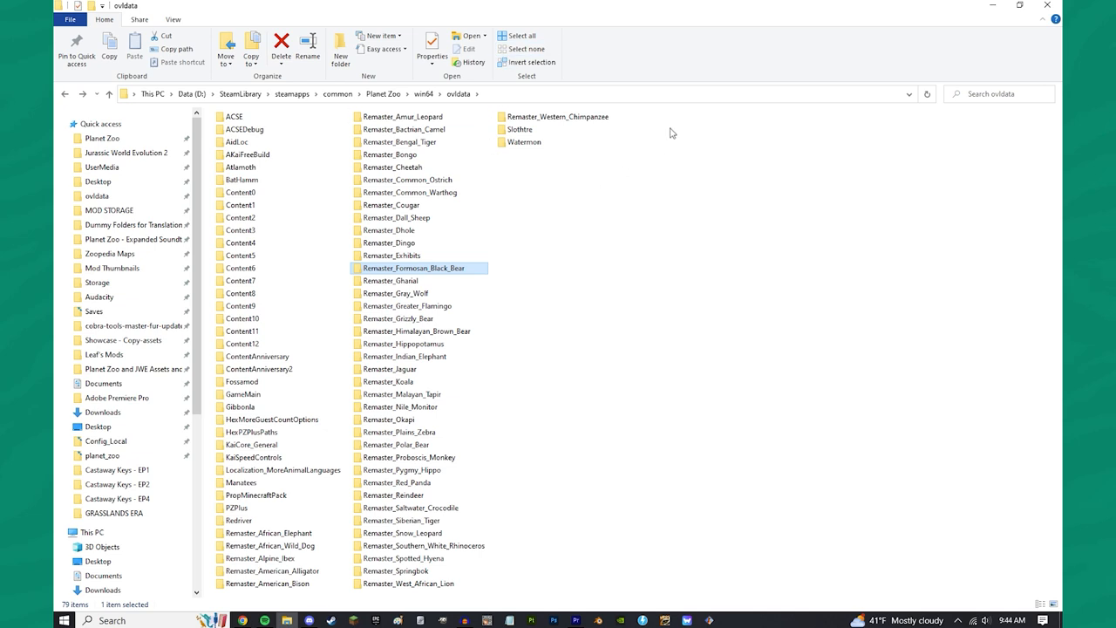
{"action": "left_click_drag", "start_coordinate": [672, 136], "coordinate": [478, 567]}
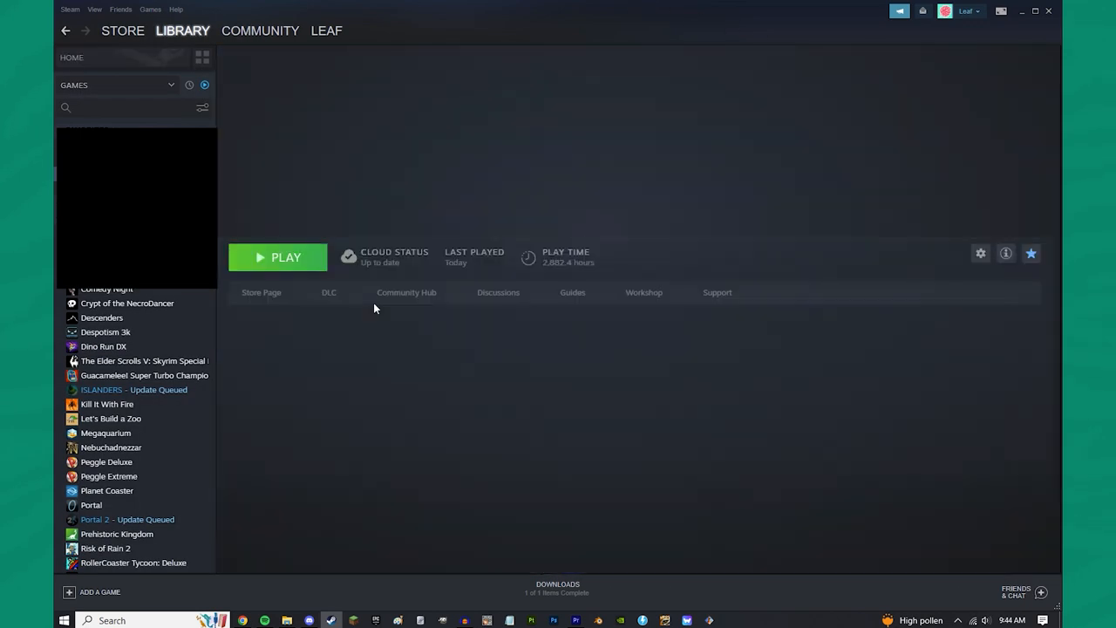
- Browse Planet Zoo's local files from its Steam properties to reach the install folder
{"action": "left_click", "coordinate": [106, 490]}
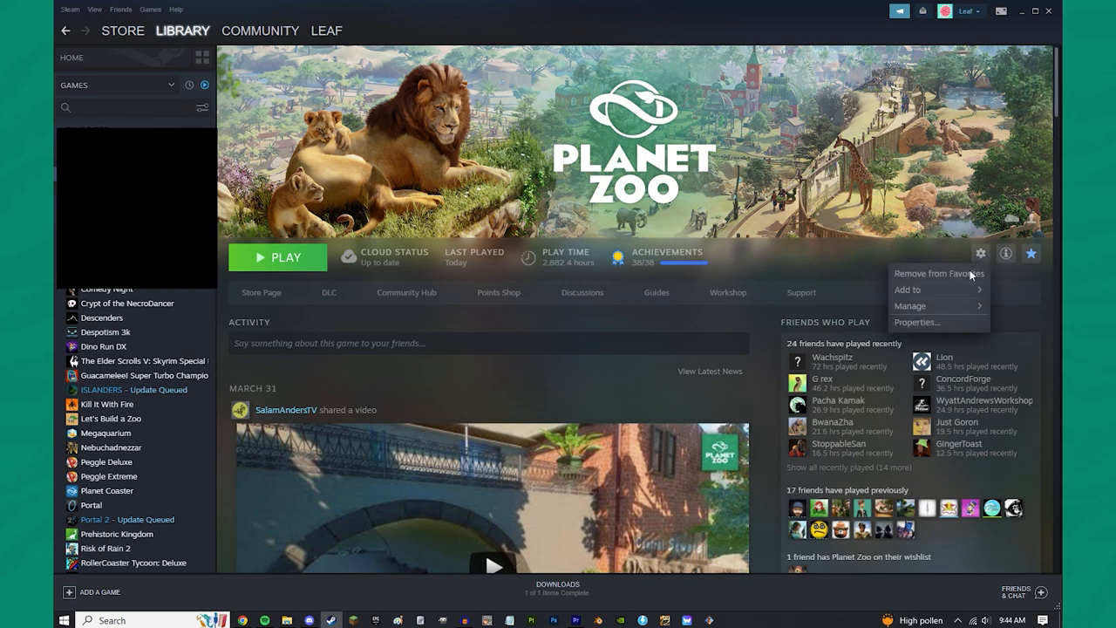
{"action": "left_click", "coordinate": [918, 321]}
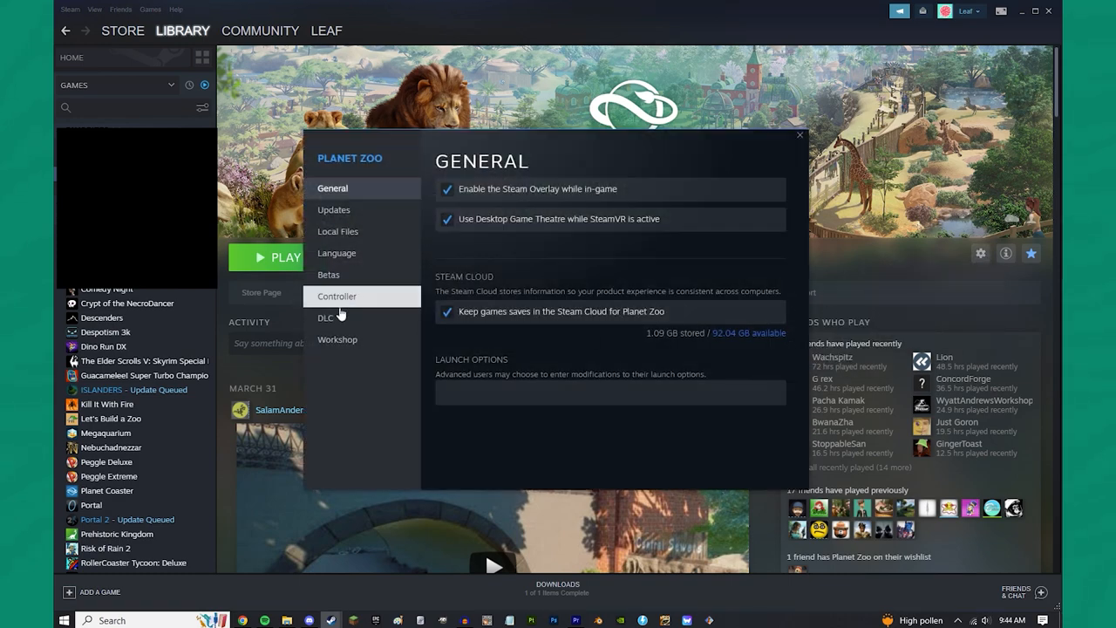
{"action": "left_click", "coordinate": [338, 230]}
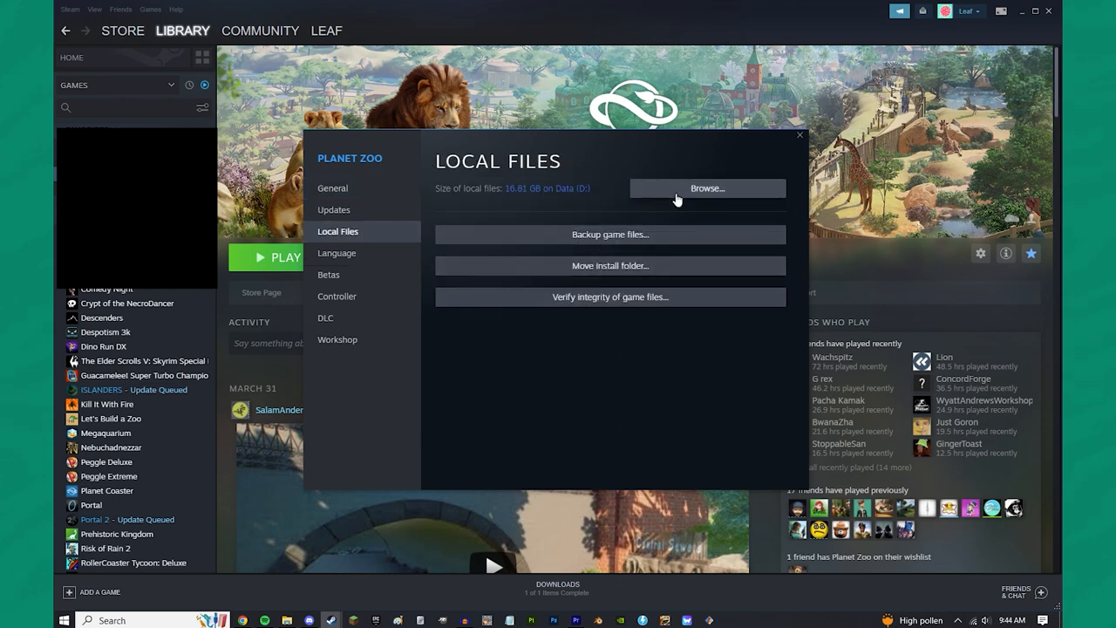
{"action": "left_click", "coordinate": [708, 188]}
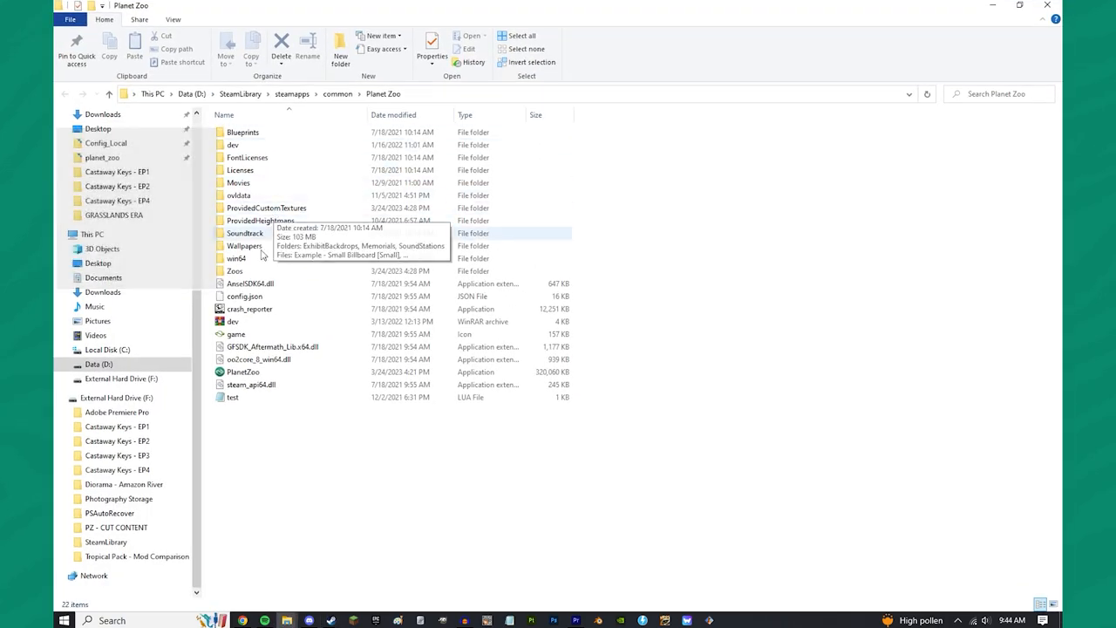
- Go into win64 > ovldata and select all its folders
{"action": "double_click", "coordinate": [237, 258]}
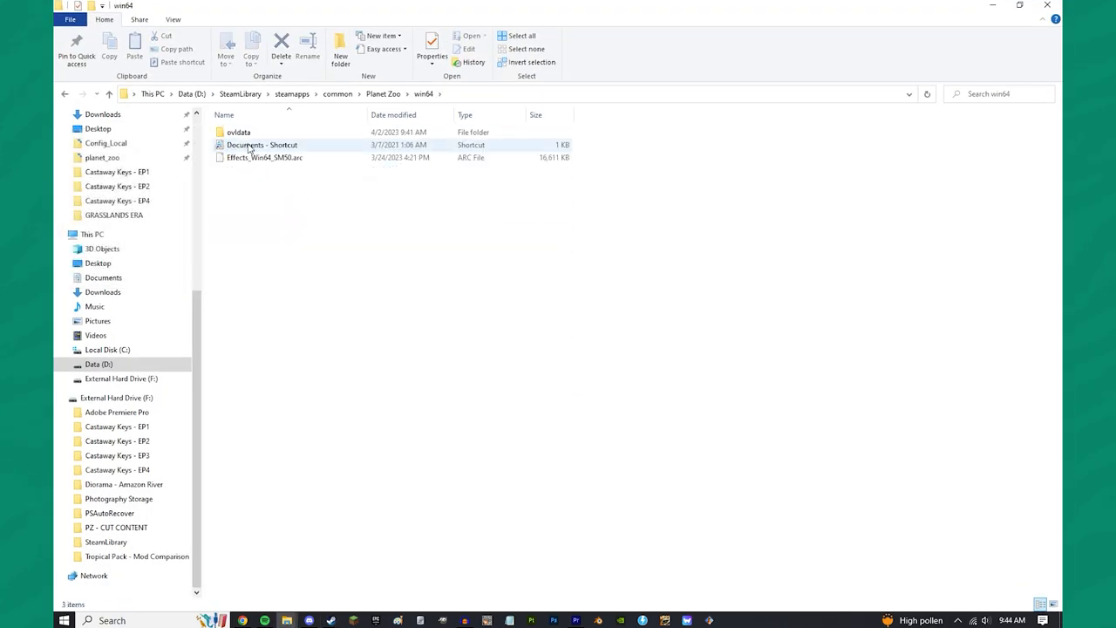
{"action": "double_click", "coordinate": [237, 133]}
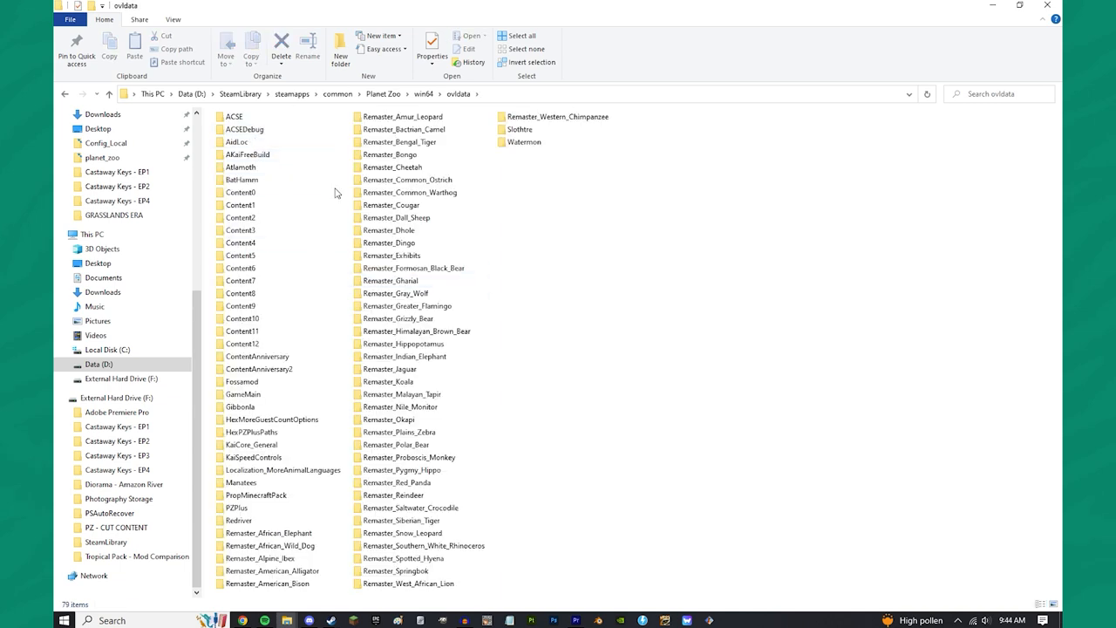
{"action": "mouse_move", "coordinate": [621, 322]}
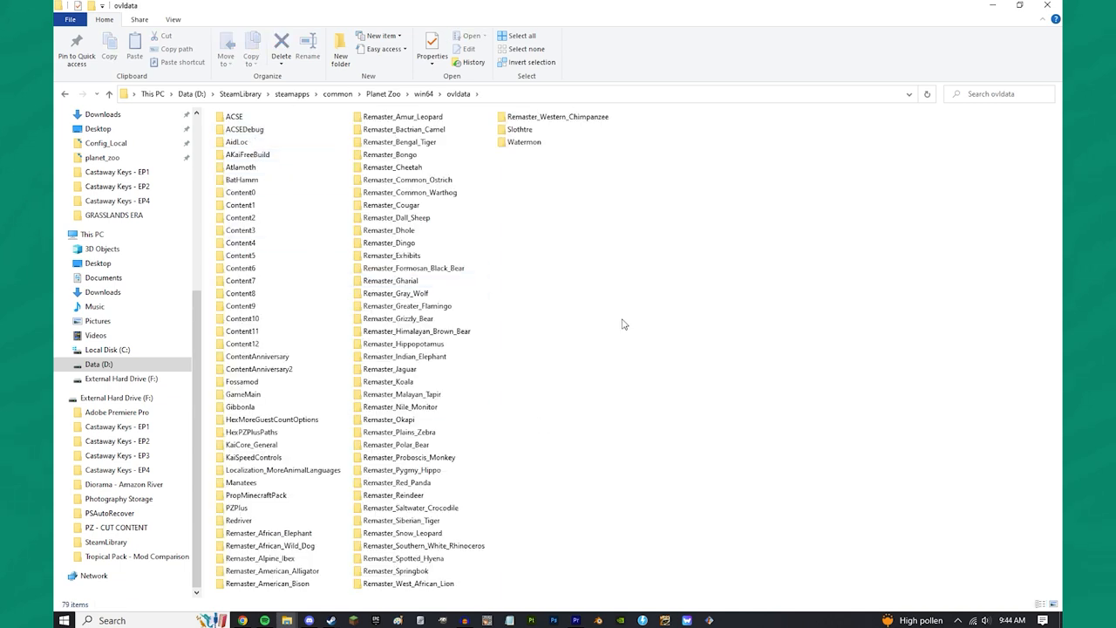
{"action": "mouse_move", "coordinate": [628, 366]}
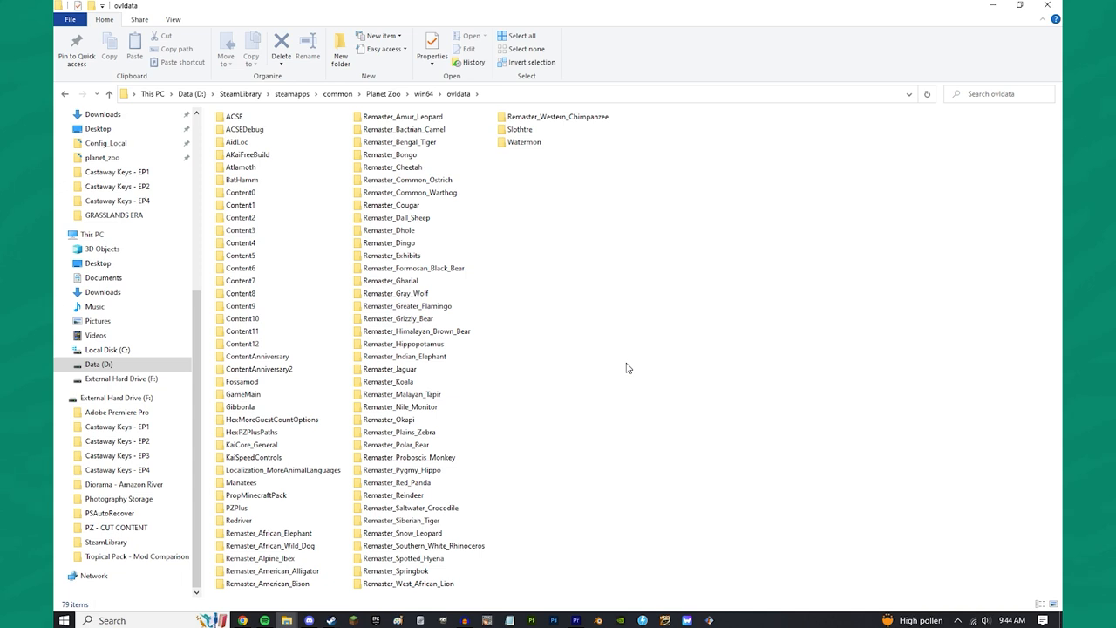
{"action": "left_click", "coordinate": [234, 115]}
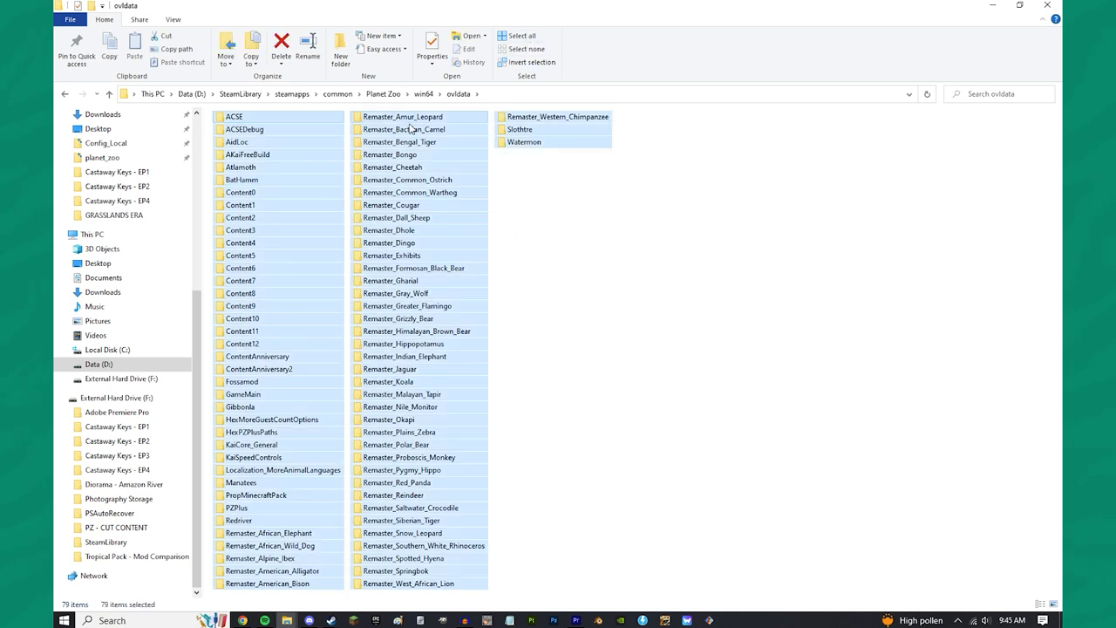
- Deselect the base Content folders and GameMain so only the mod folders stay selected
{"action": "left_click", "coordinate": [91, 234]}
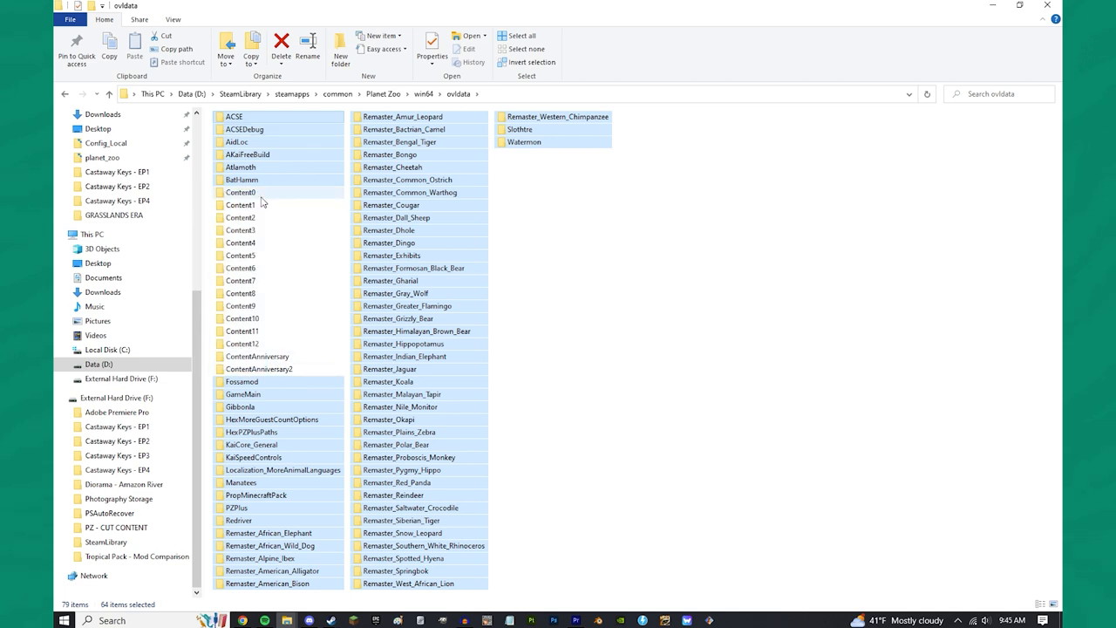
{"action": "mouse_move", "coordinate": [242, 343]}
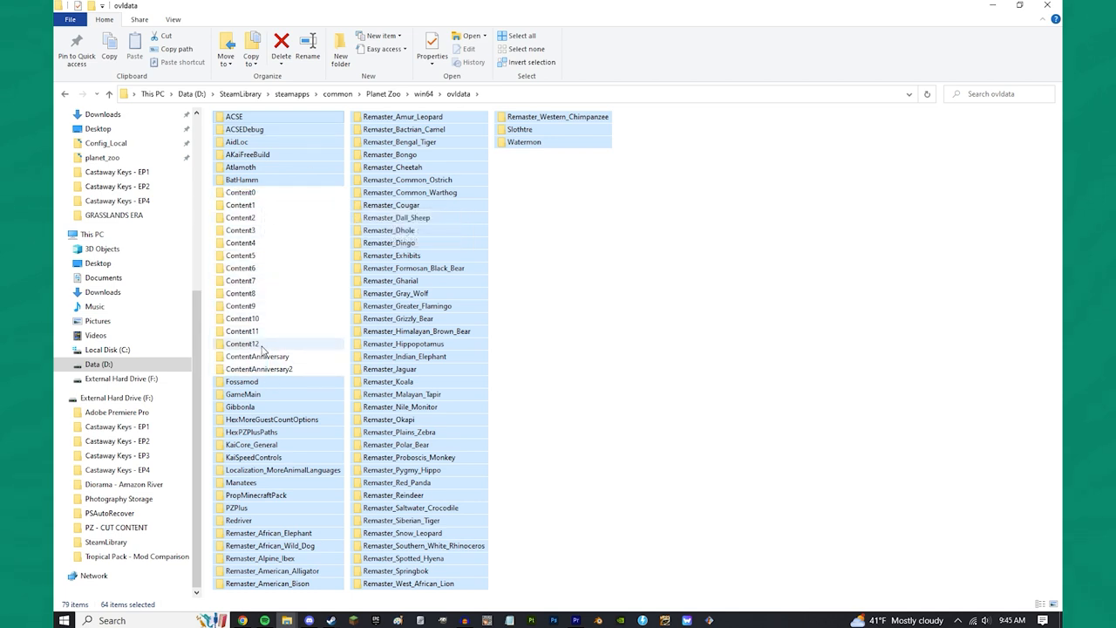
{"action": "mouse_move", "coordinate": [244, 344]}
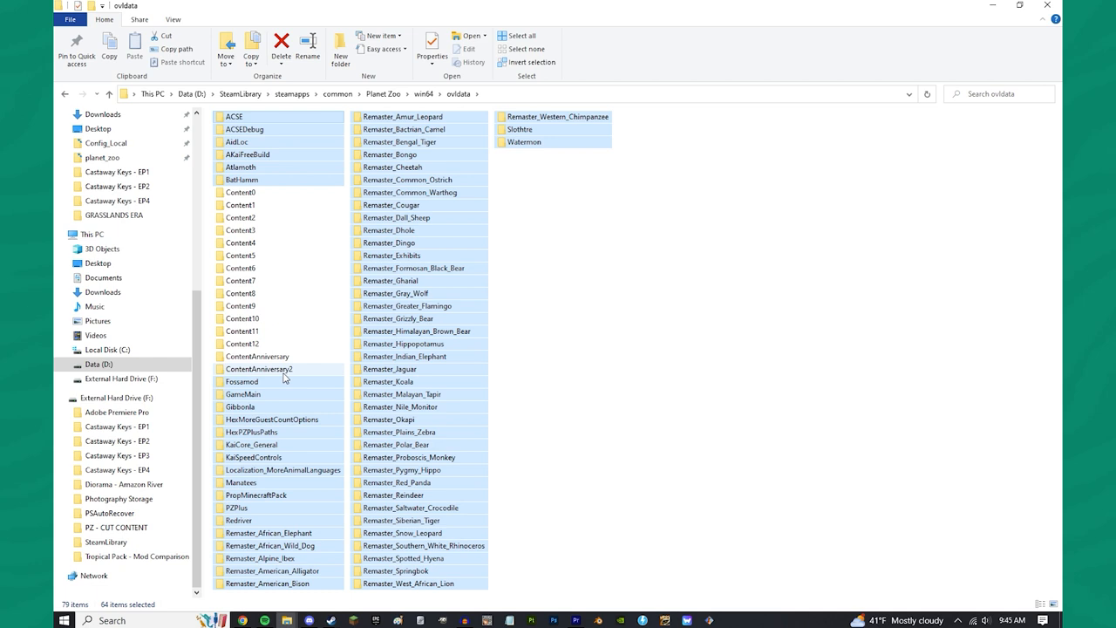
{"action": "mouse_move", "coordinate": [258, 369]}
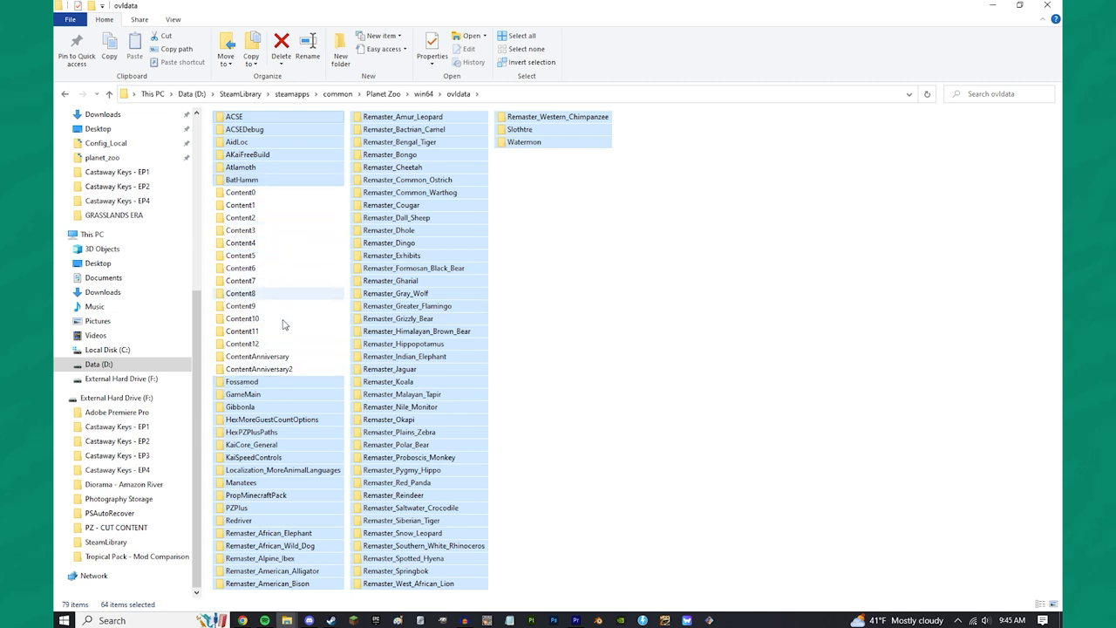
{"action": "mouse_move", "coordinate": [253, 401]}
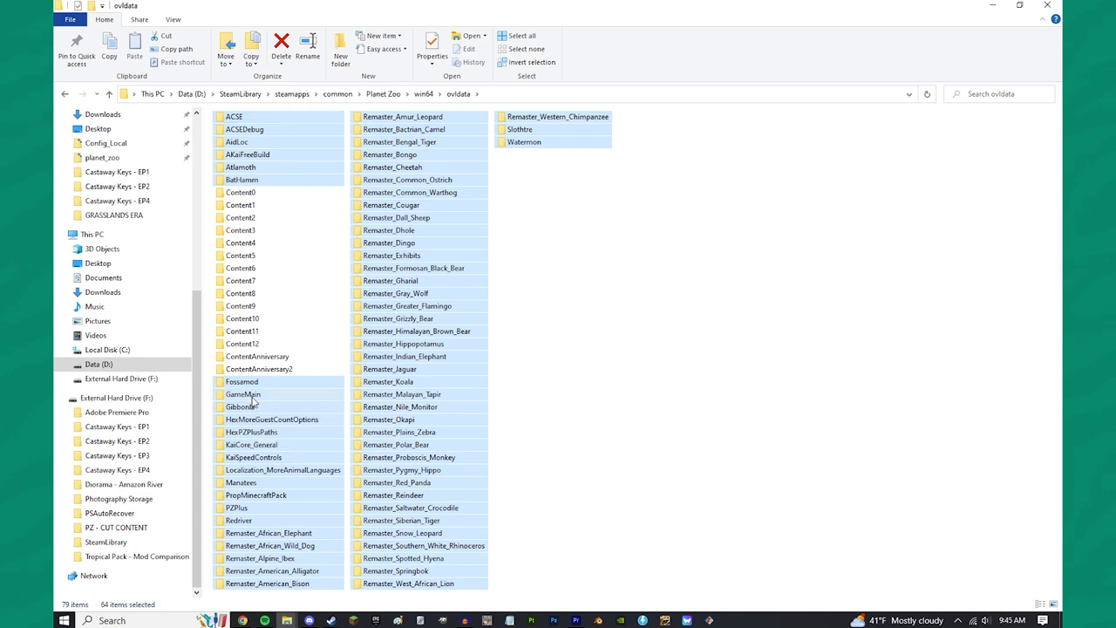
{"action": "left_click", "coordinate": [515, 532]}
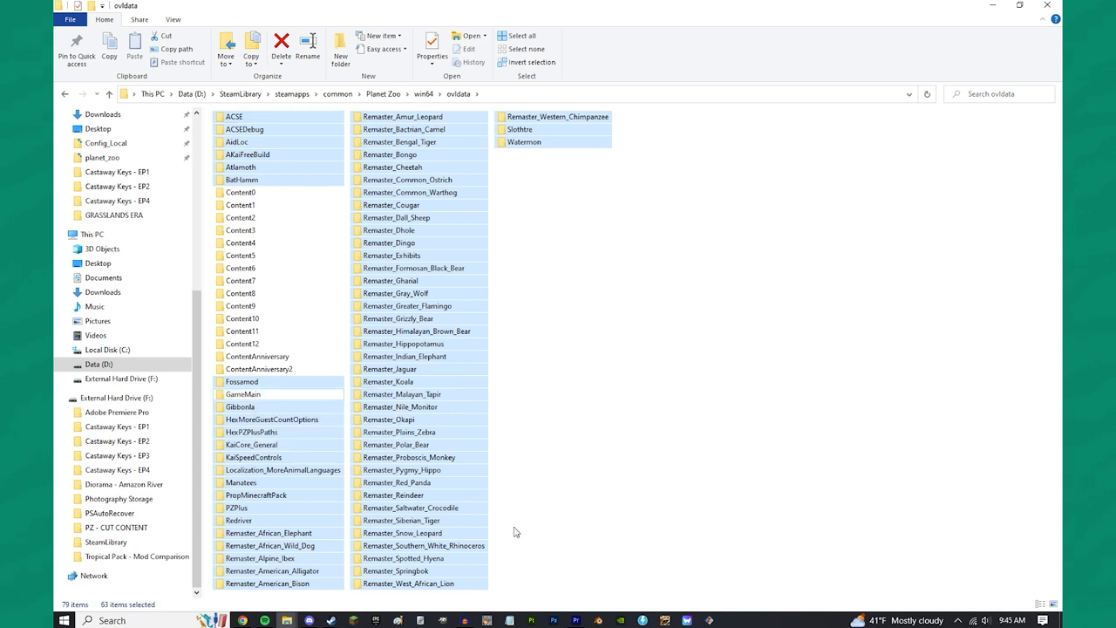
{"action": "mouse_move", "coordinate": [426, 241]}
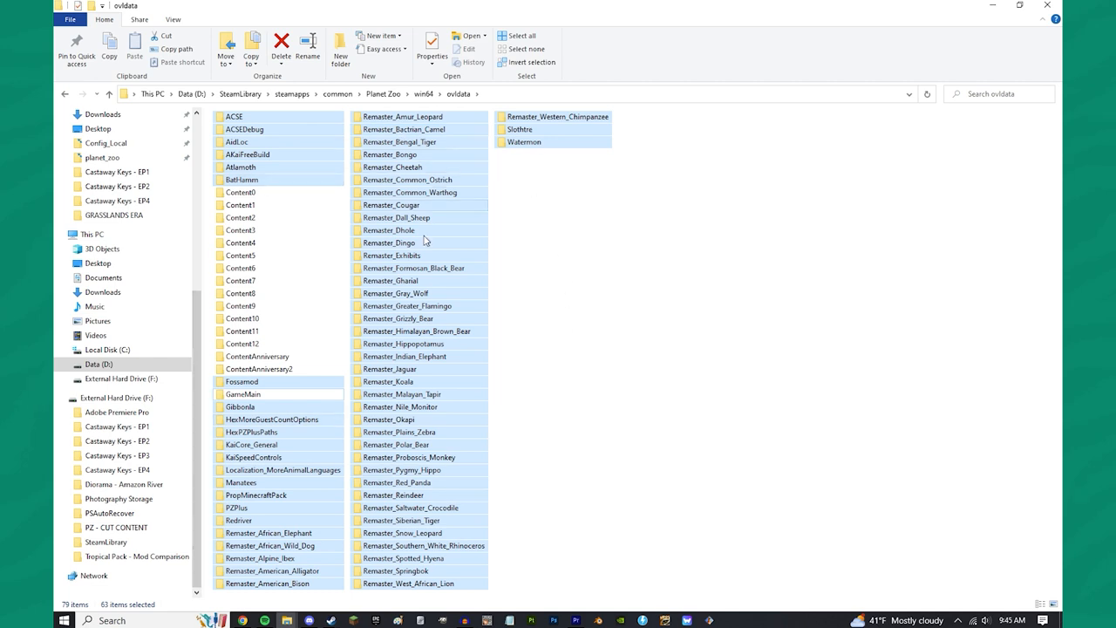
{"action": "mouse_move", "coordinate": [387, 377]}
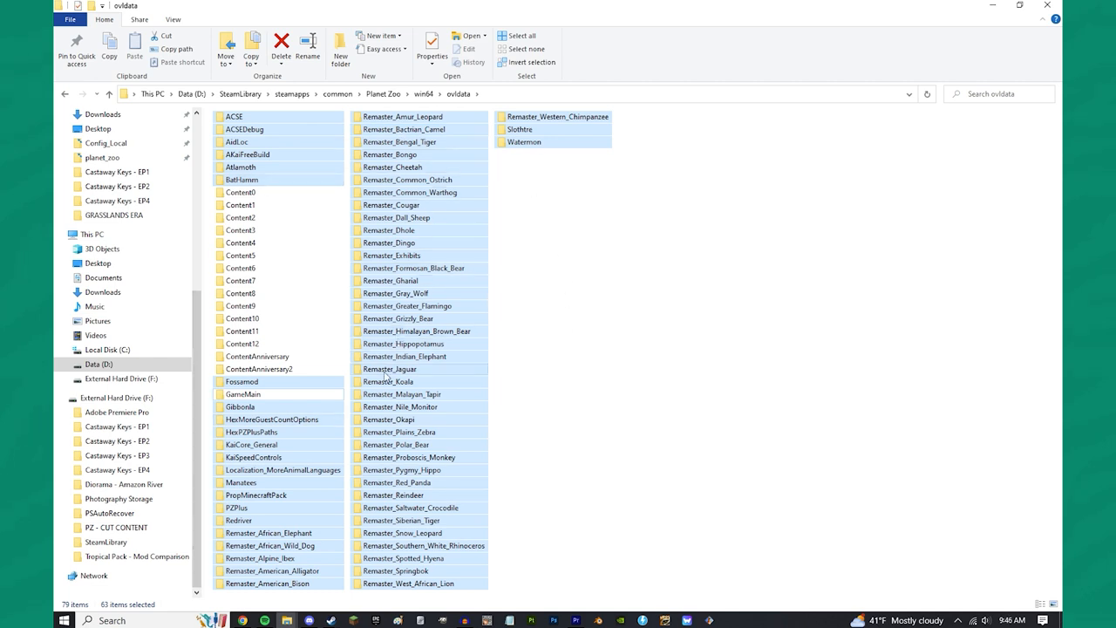
{"action": "mouse_move", "coordinate": [387, 380]}
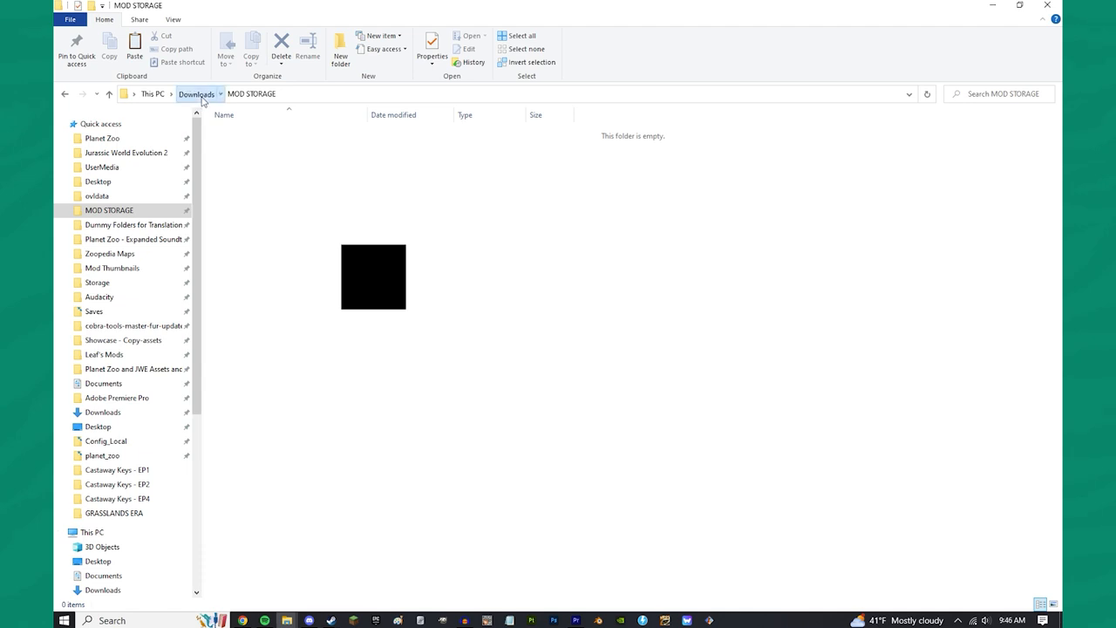
- Go to Downloads and into the MOD STORAGE folder to receive the mods
{"action": "left_click", "coordinate": [196, 95]}
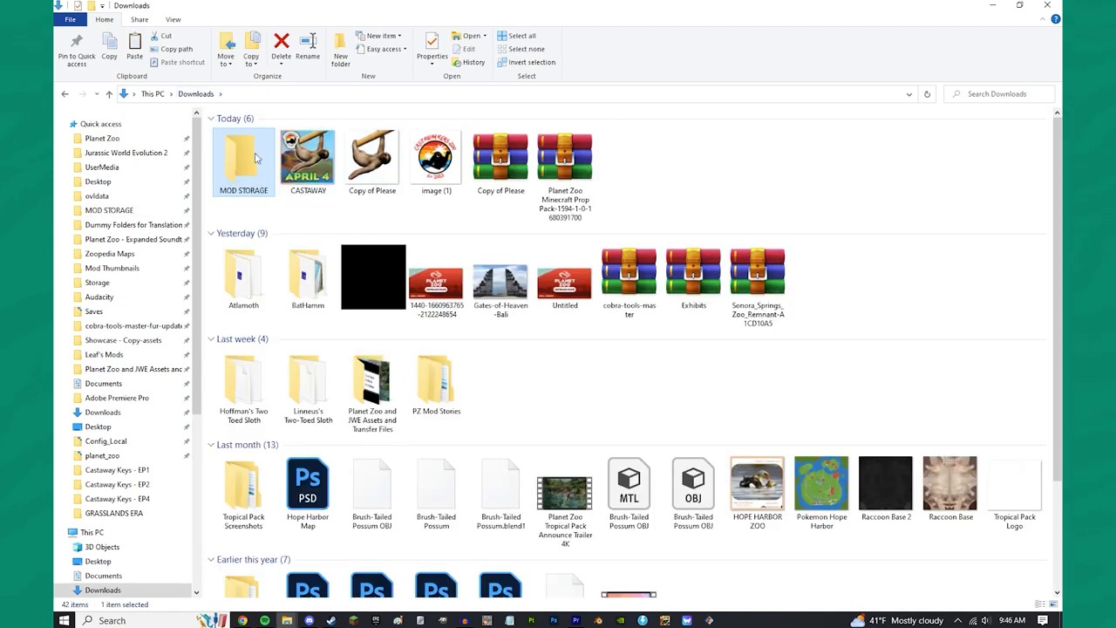
{"action": "double_click", "coordinate": [245, 155]}
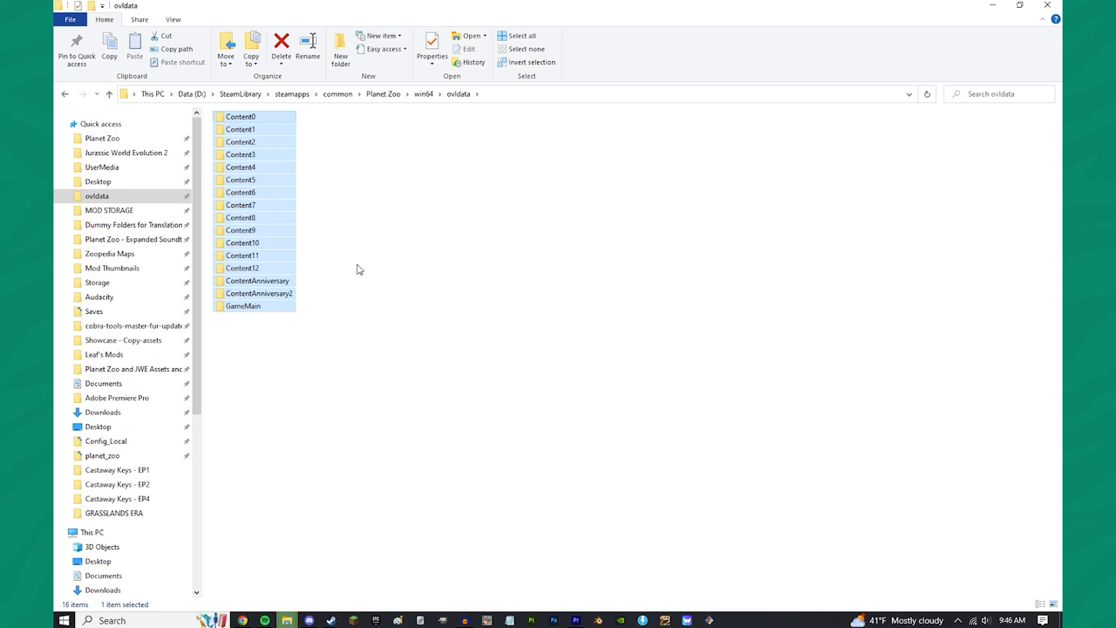
{"action": "left_click", "coordinate": [452, 431]}
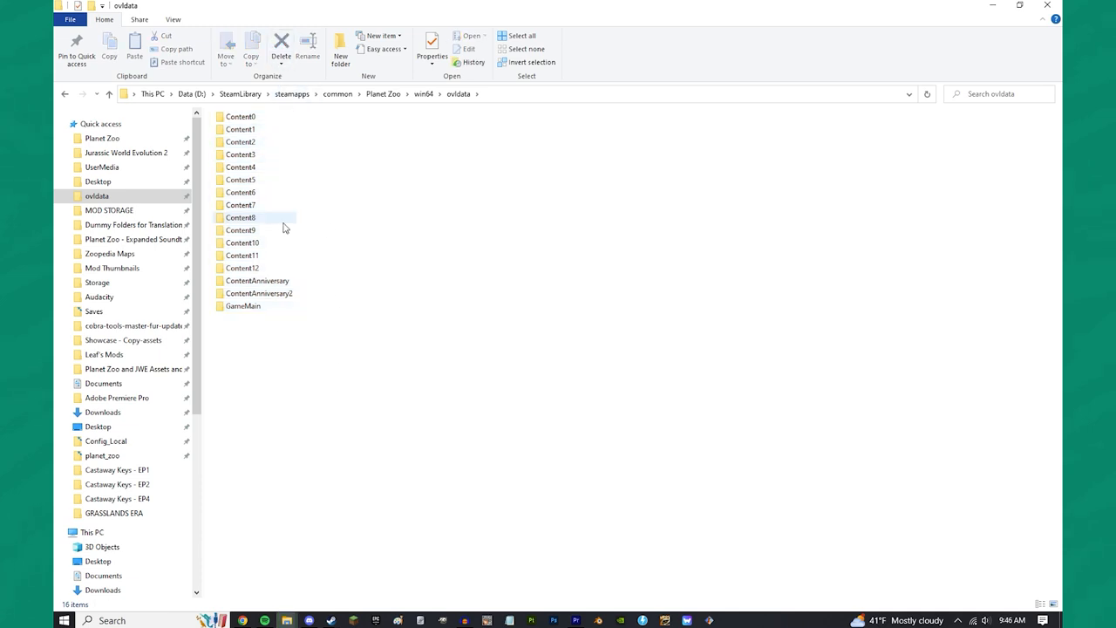
{"action": "mouse_move", "coordinate": [353, 369]}
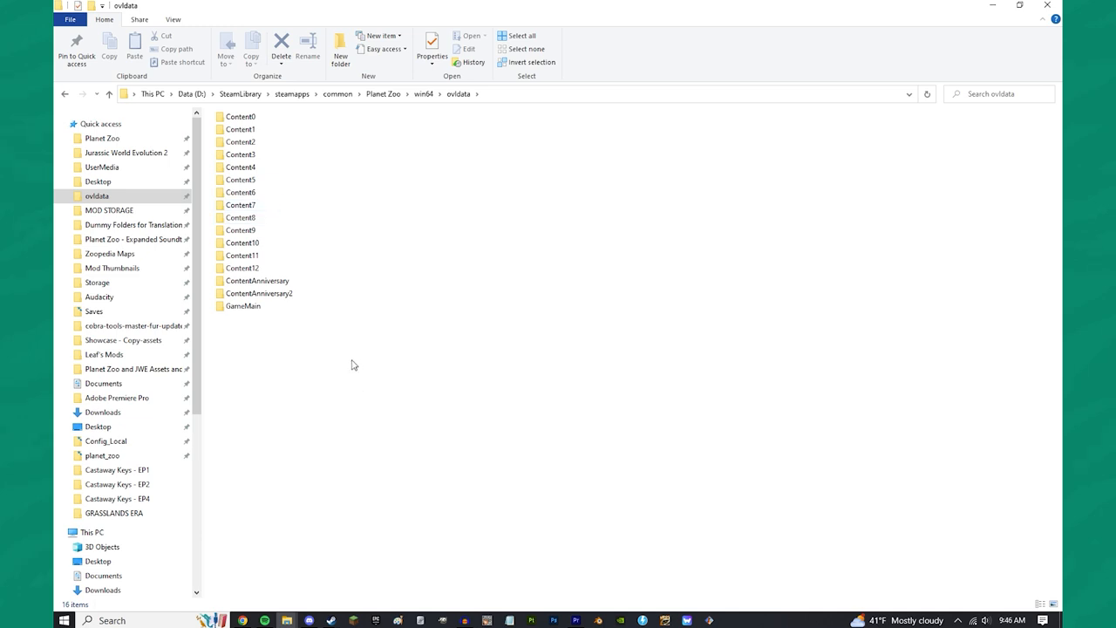
{"action": "mouse_move", "coordinate": [341, 286]}
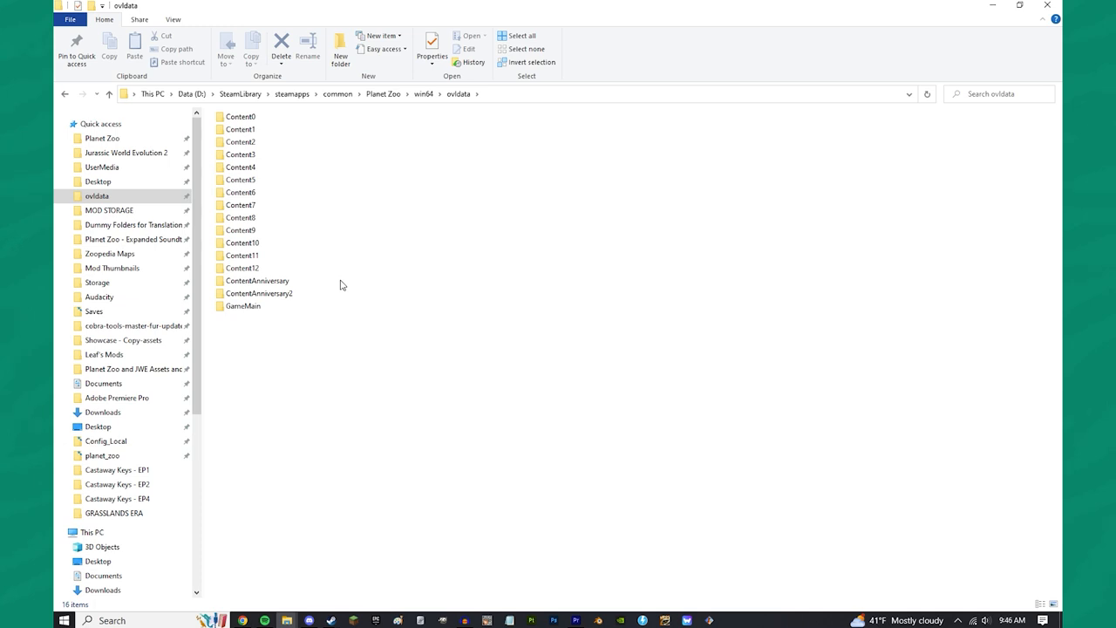
{"action": "mouse_move", "coordinate": [342, 272]}
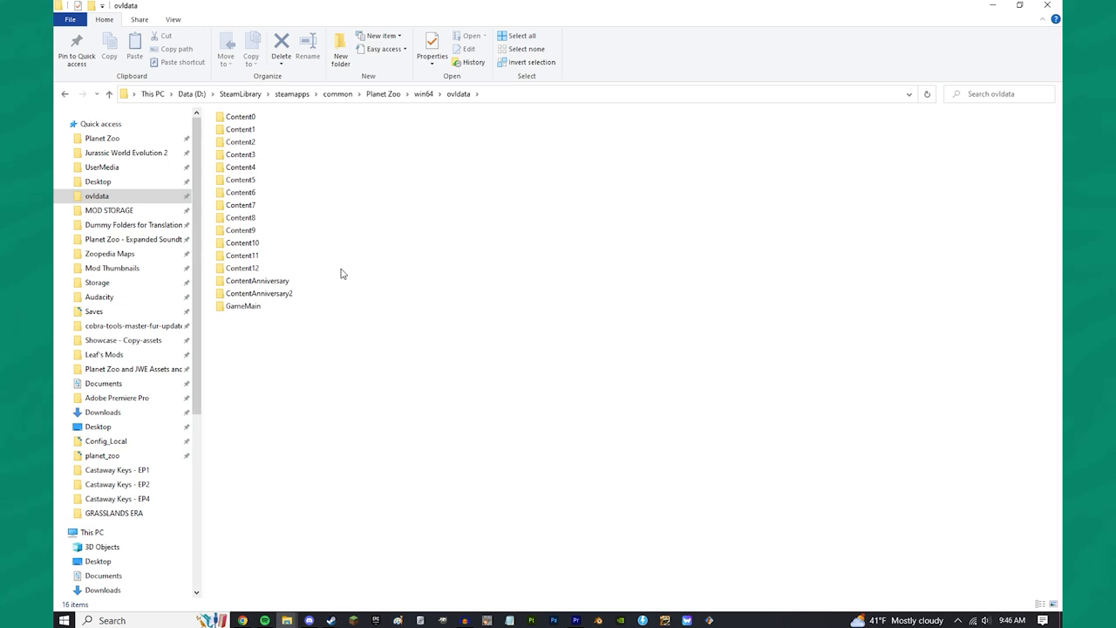